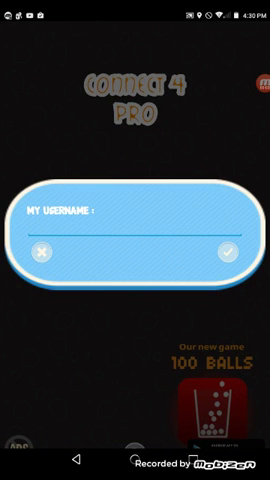
- Enter and confirm the username XxCoLeToN
left_click(130, 221)
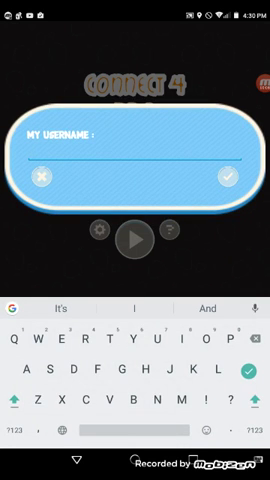
type("XxCoLeT")
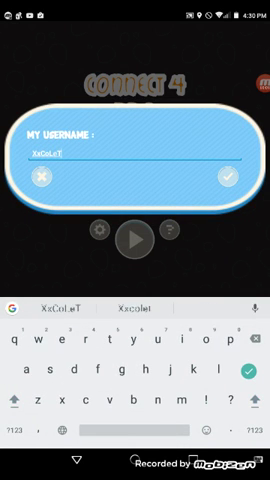
type("oN")
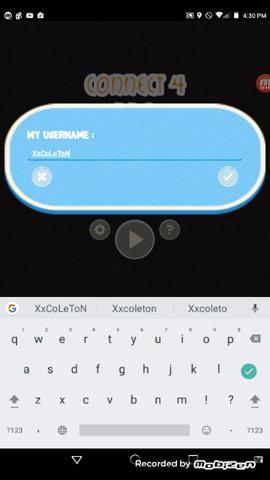
left_click(228, 181)
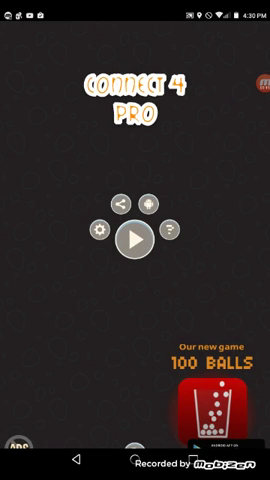
- Start a two-player match from the main menu, with both players scoring 0
left_click(135, 238)
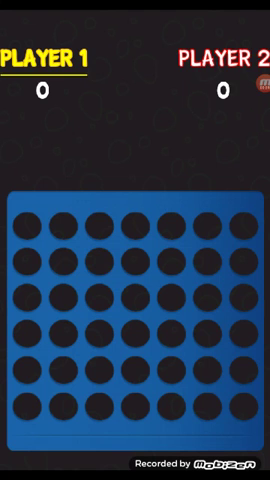
left_click(28, 224)
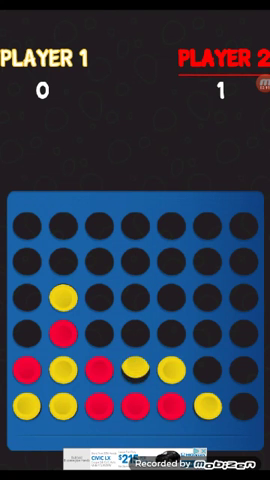
- Drop a disc to finish the round at 1–2, then replay on an empty board
left_click(100, 291)
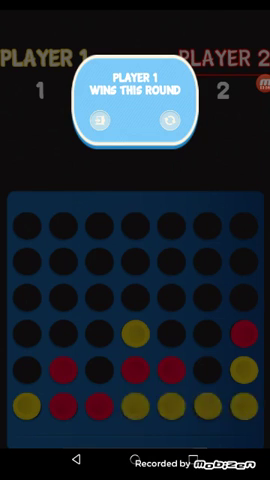
left_click(134, 122)
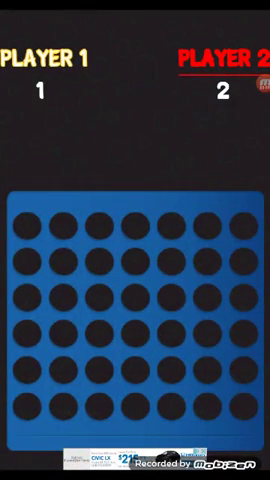